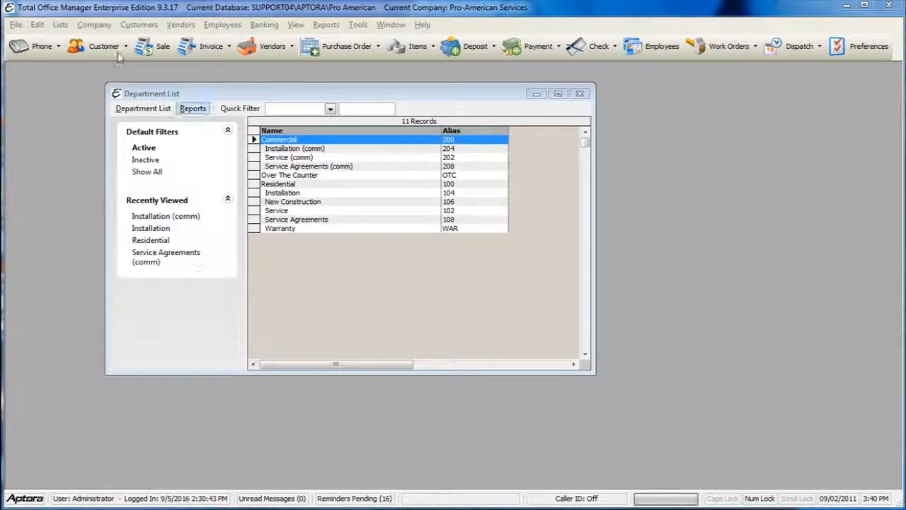
# Step: Open the Department List and bring up a blank Add Department form via New Department
pyautogui.click(93, 24)
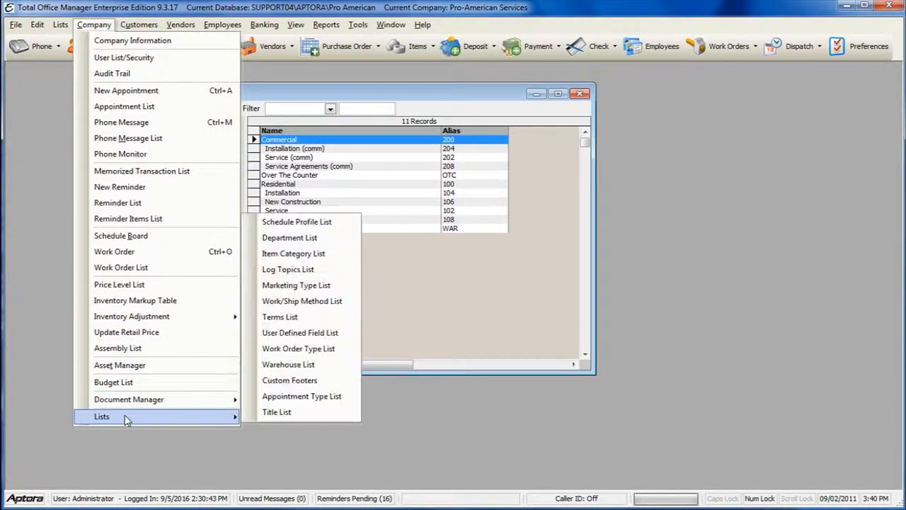
pyautogui.moveTo(305, 237)
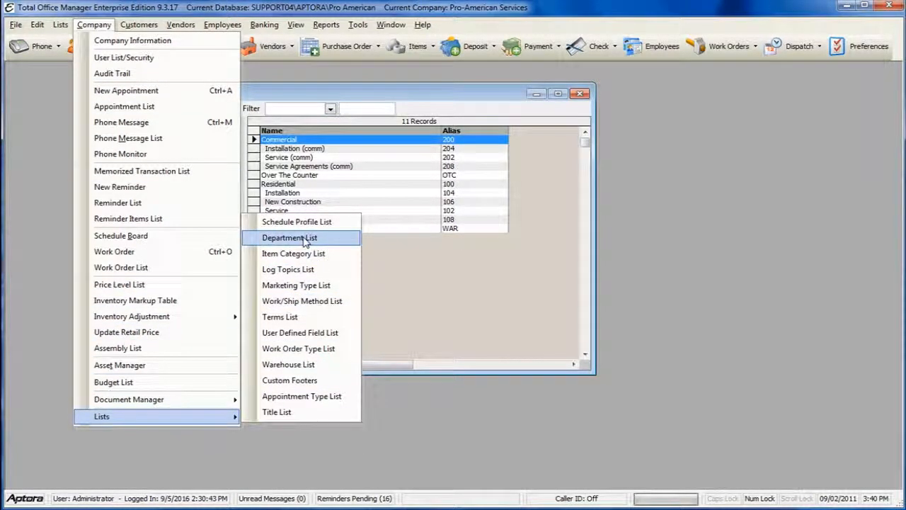
pyautogui.click(289, 237)
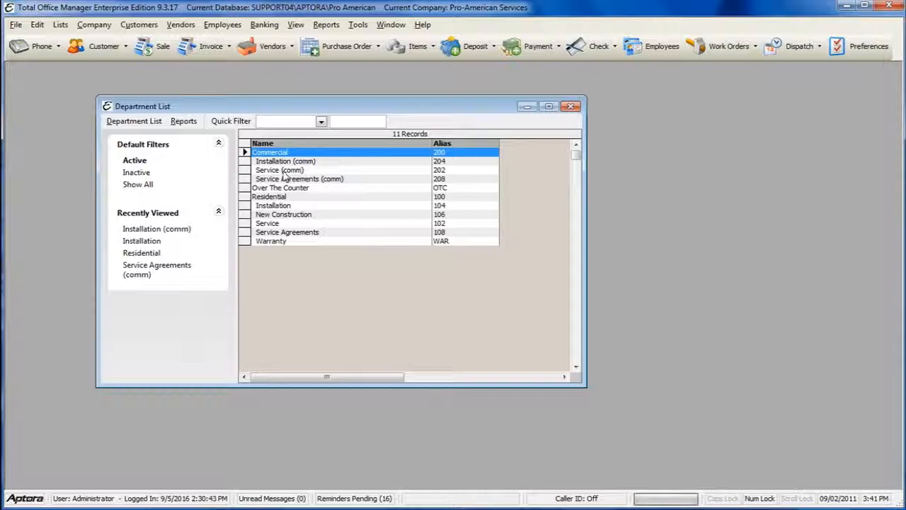
pyautogui.rightClick(285, 161)
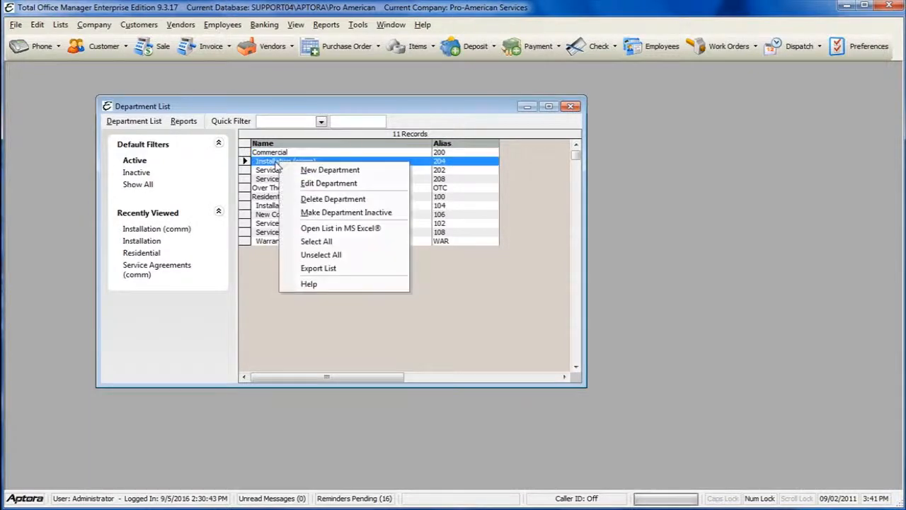
pyautogui.click(330, 169)
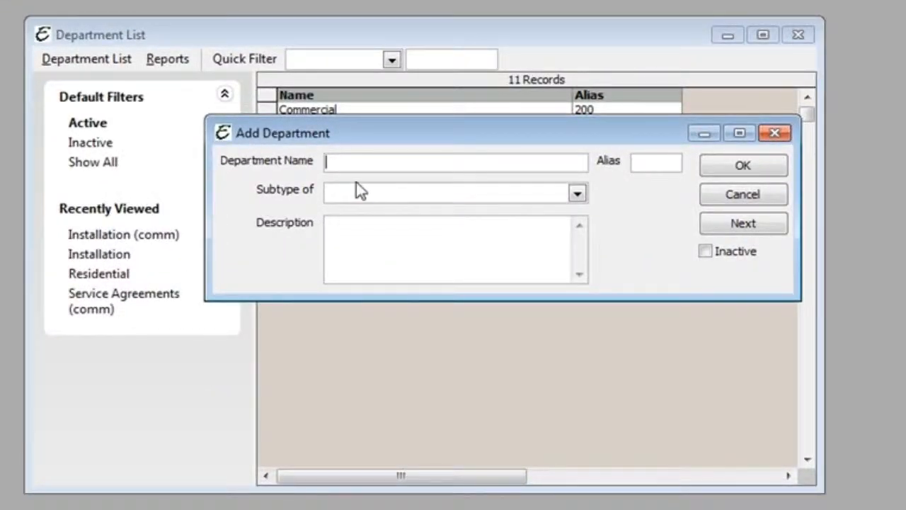
pyautogui.moveTo(365, 203)
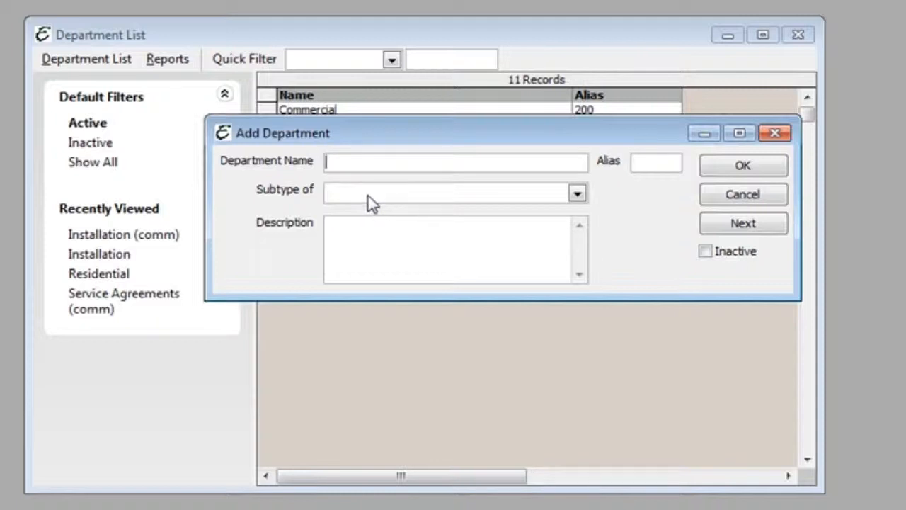
pyautogui.click(577, 192)
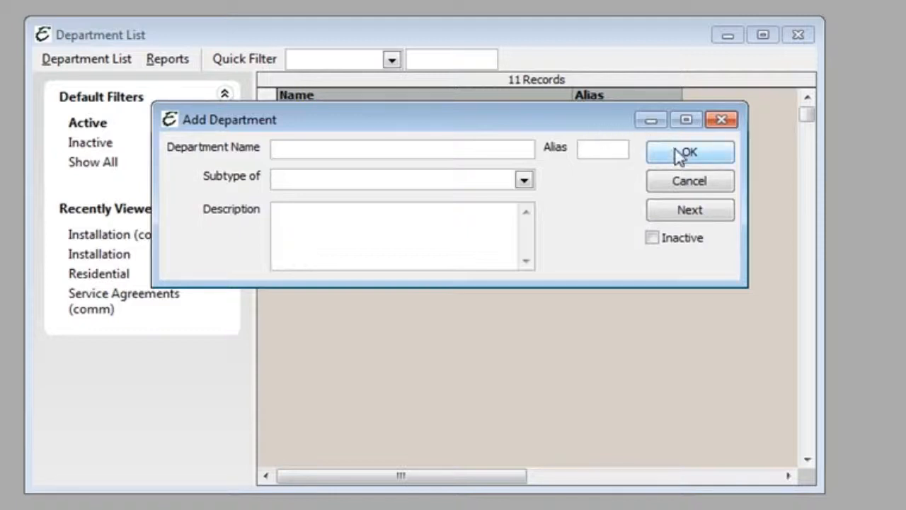
pyautogui.moveTo(722, 119)
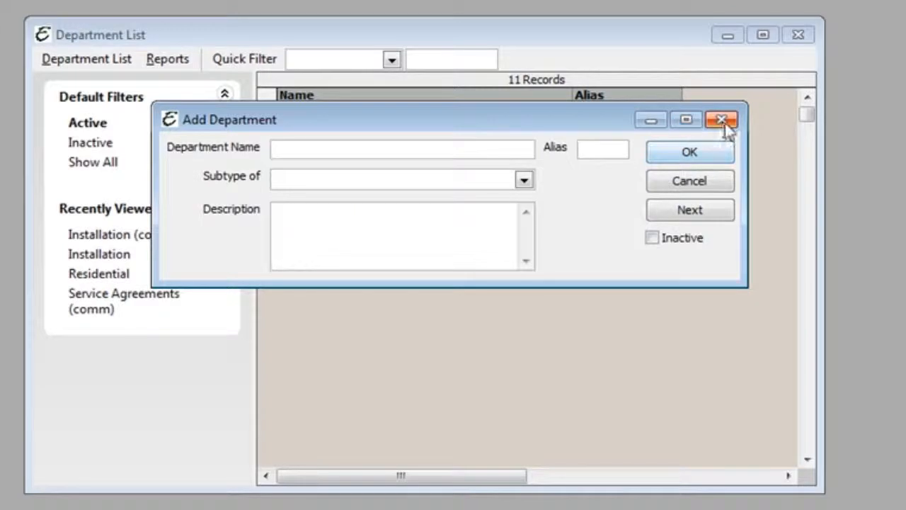
# Step: Dismiss the Add Department form unsaved, then select Commercial, Installation (comm) and Service Agreements (comm)
pyautogui.click(721, 119)
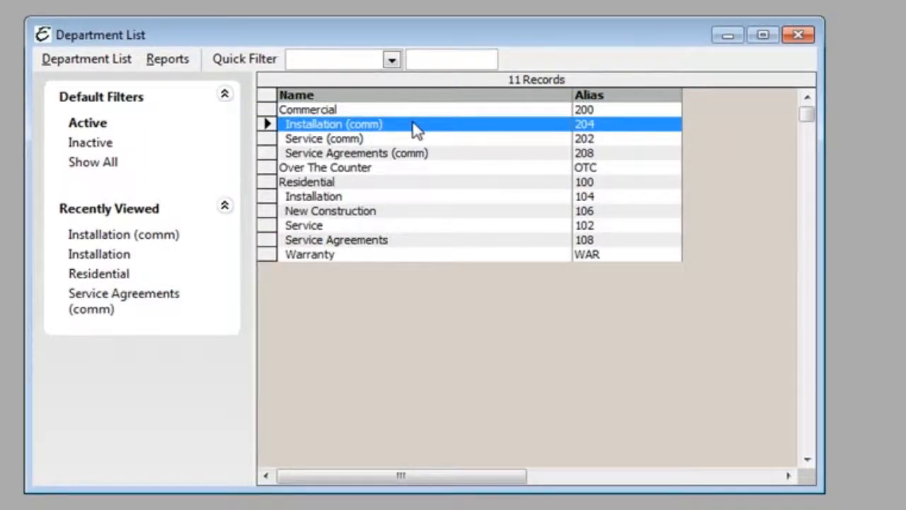
pyautogui.click(308, 109)
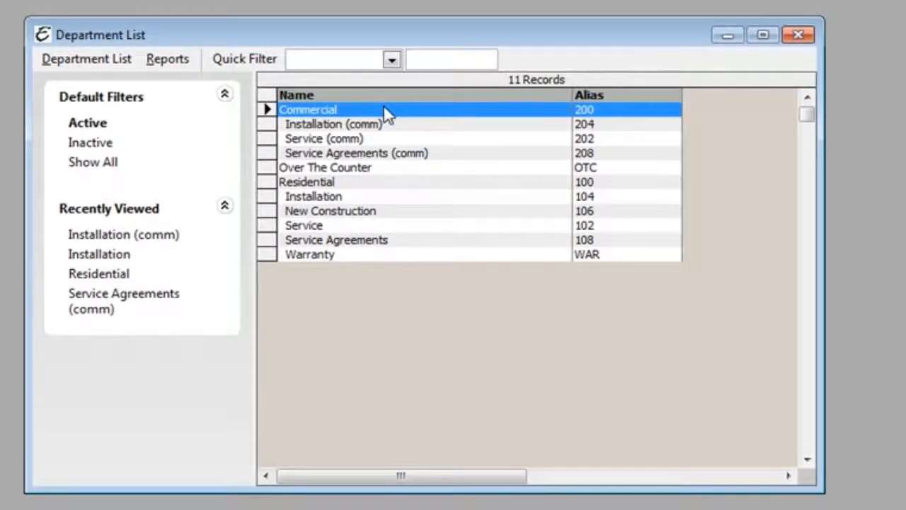
pyautogui.click(333, 124)
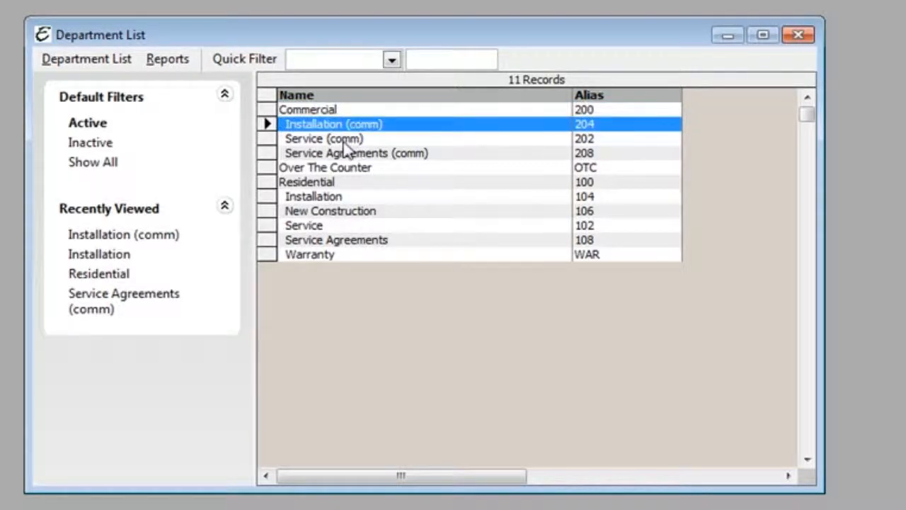
pyautogui.click(356, 153)
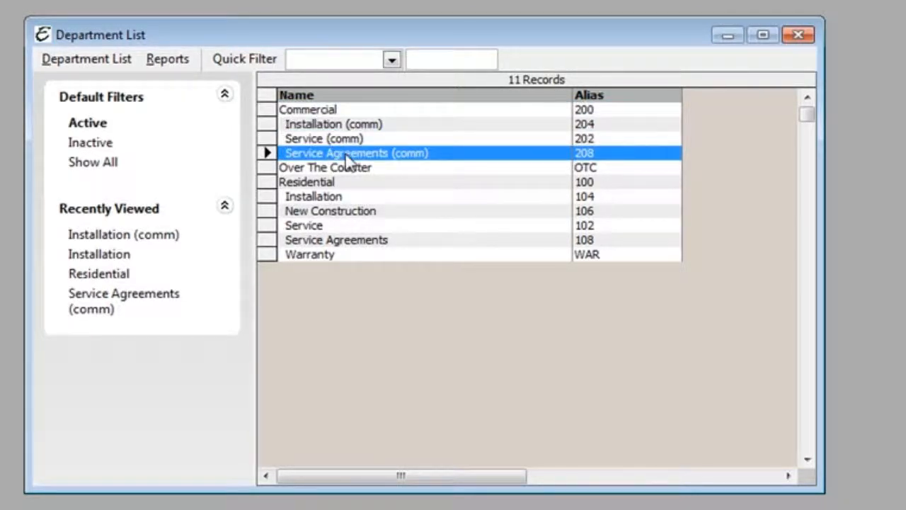